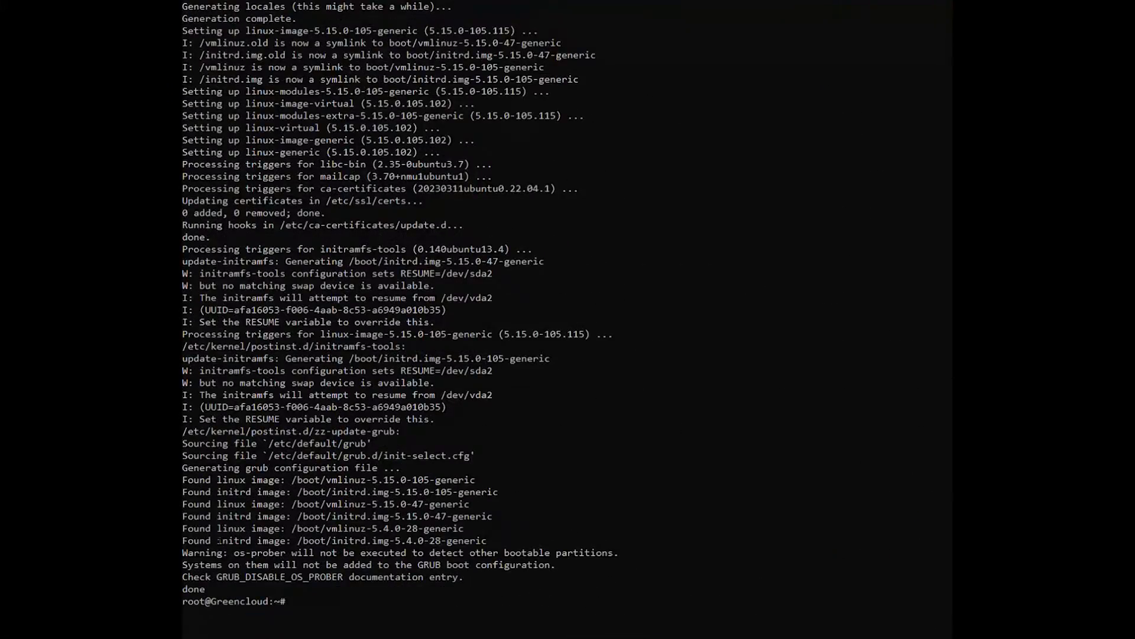
# Clear the terminal and wget check-mk-raw-2.3.0_0.jammy_amd64.deb onto the server.
pyautogui.write('clear')
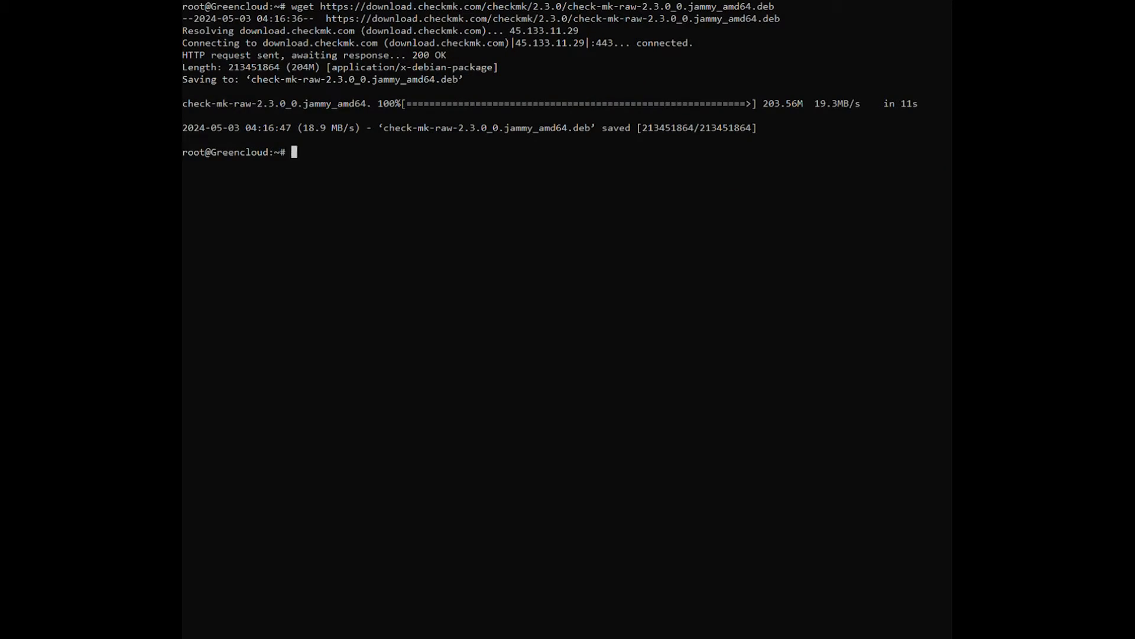
# Install ./check-mk-raw-2.3.0_0.jammy_amd64.deb with apt and confirm OMD version 2.3.0.cre.
pyautogui.write('apt install ./check-mk-raw-2.3.0_0.jammy_amd64.deb')
pyautogui.write('omd version')
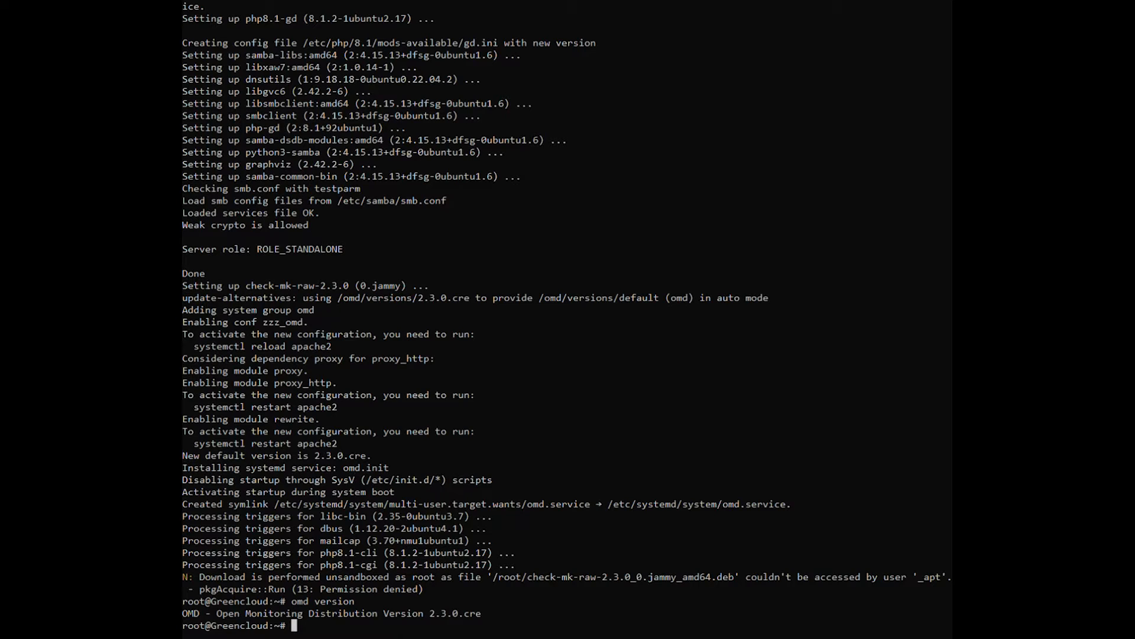
pyautogui.write('cl')
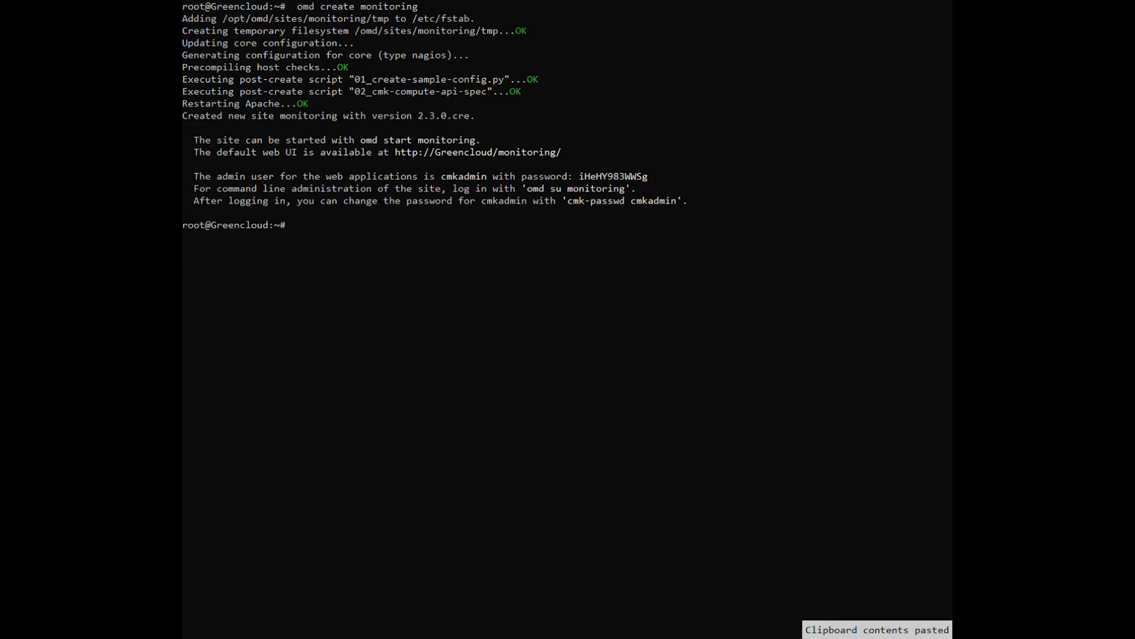
# Create the 'monitoring' site, note the cmkadmin password, and run omd start monitoring.
pyautogui.write('omd start monitoring')
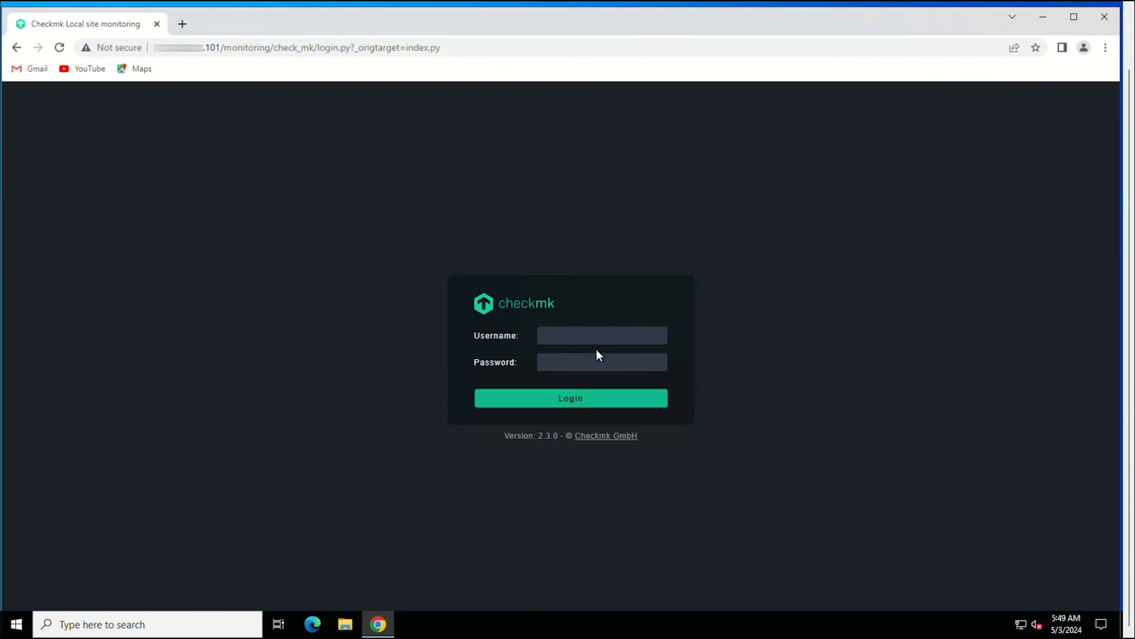
# Log in to the monitoring site as cmkadmin with the generated password.
pyautogui.click(601, 334)
pyautogui.write('cmkadmin')
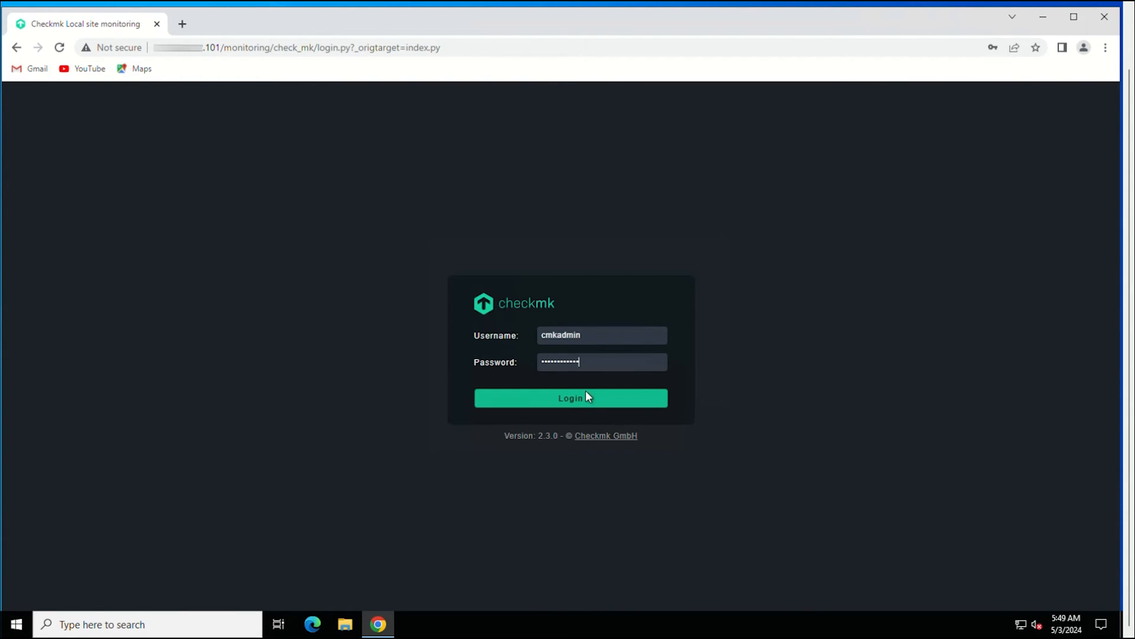
pyautogui.click(570, 397)
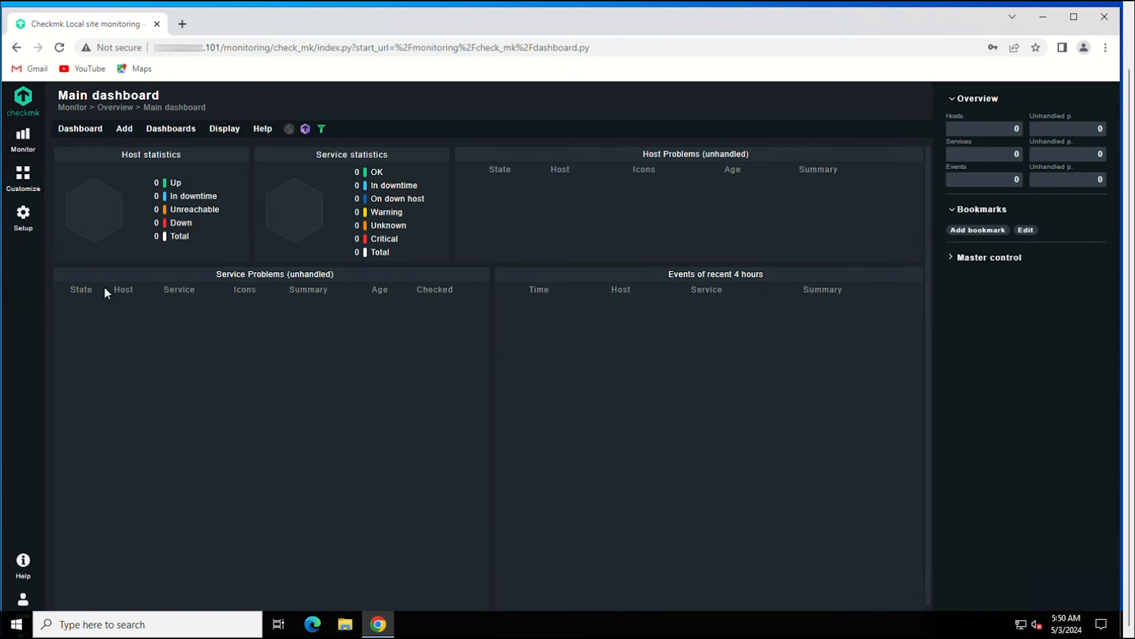
pyautogui.moveTo(267, 321)
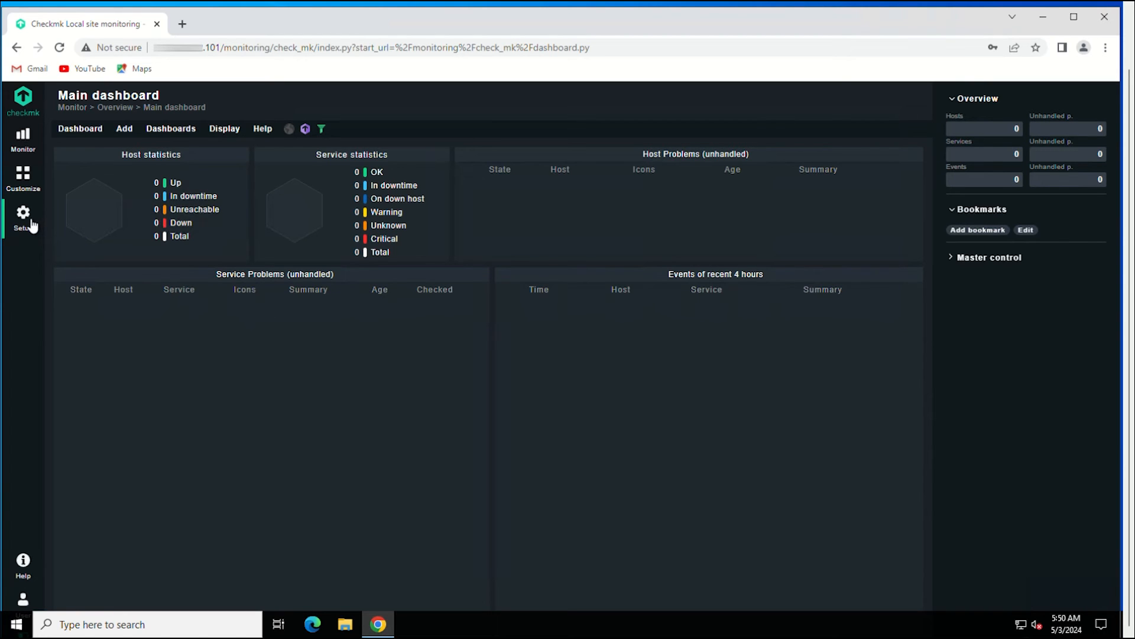
# Go to Setup and open the Users page listing the site's accounts.
pyautogui.click(23, 217)
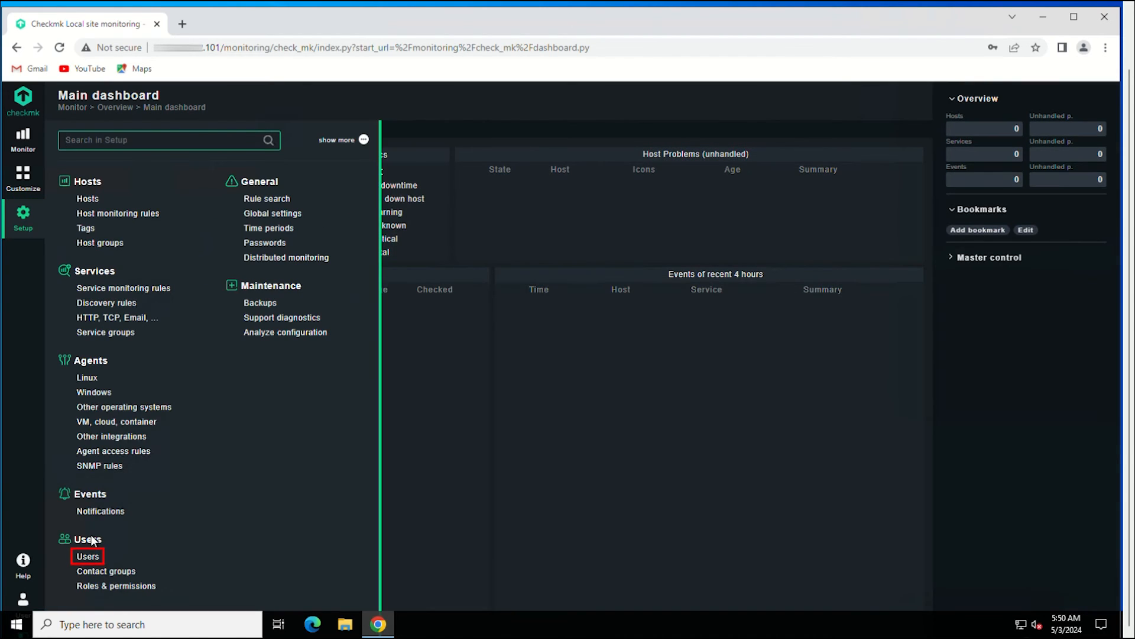
pyautogui.click(87, 556)
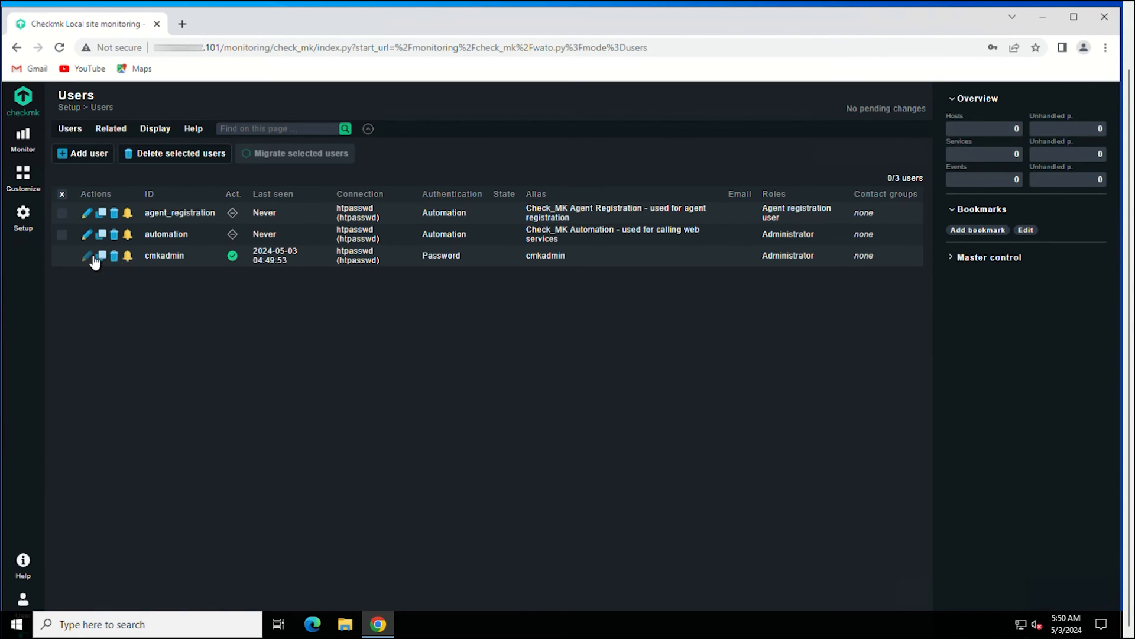
# Save a new password for cmkadmin, then focus the username field on the login page.
pyautogui.click(86, 255)
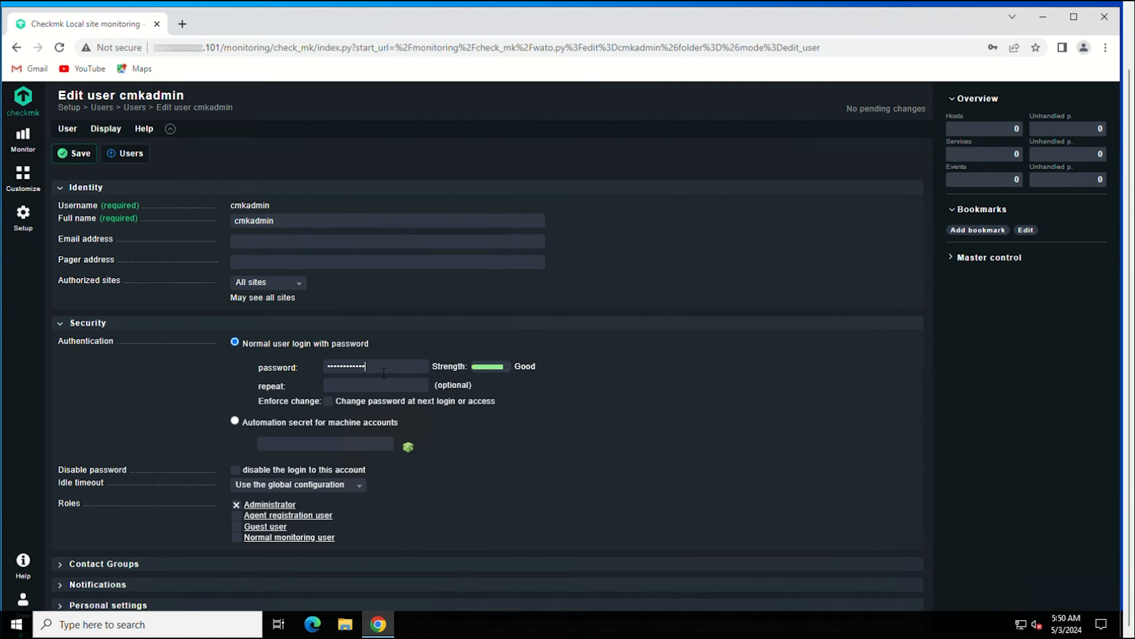
pyautogui.write('••••••••••••')
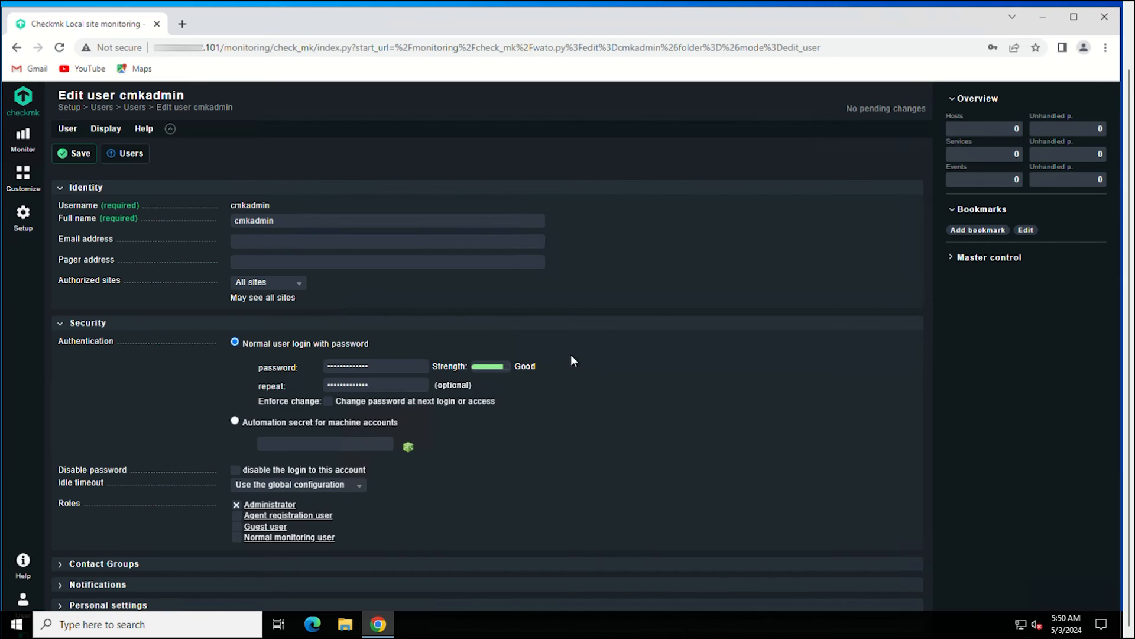
pyautogui.click(73, 153)
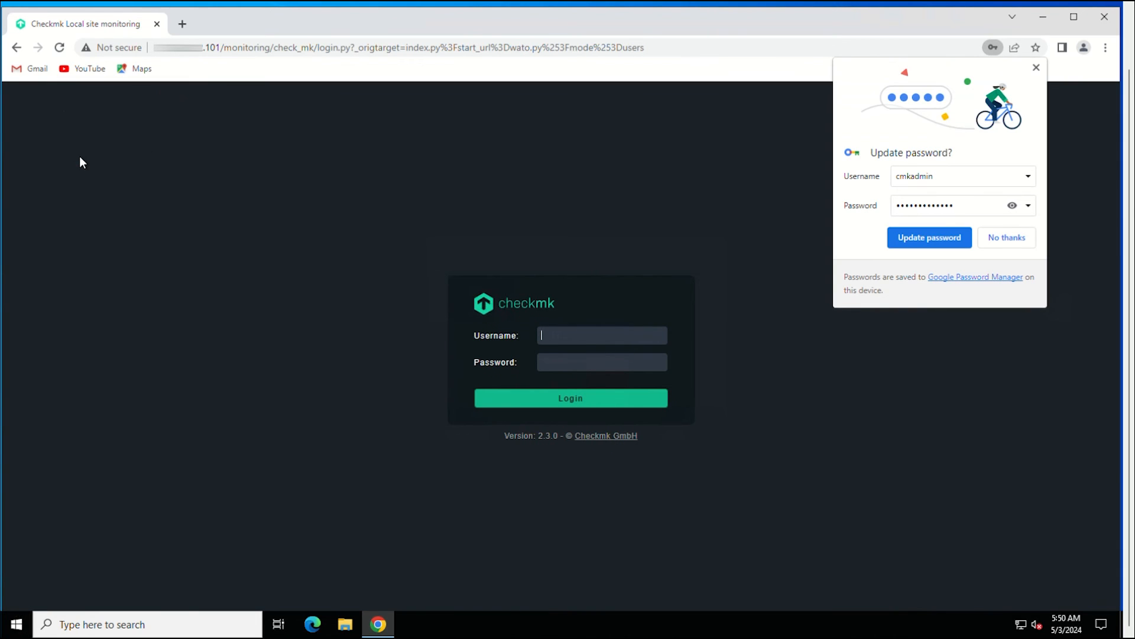
pyautogui.click(600, 335)
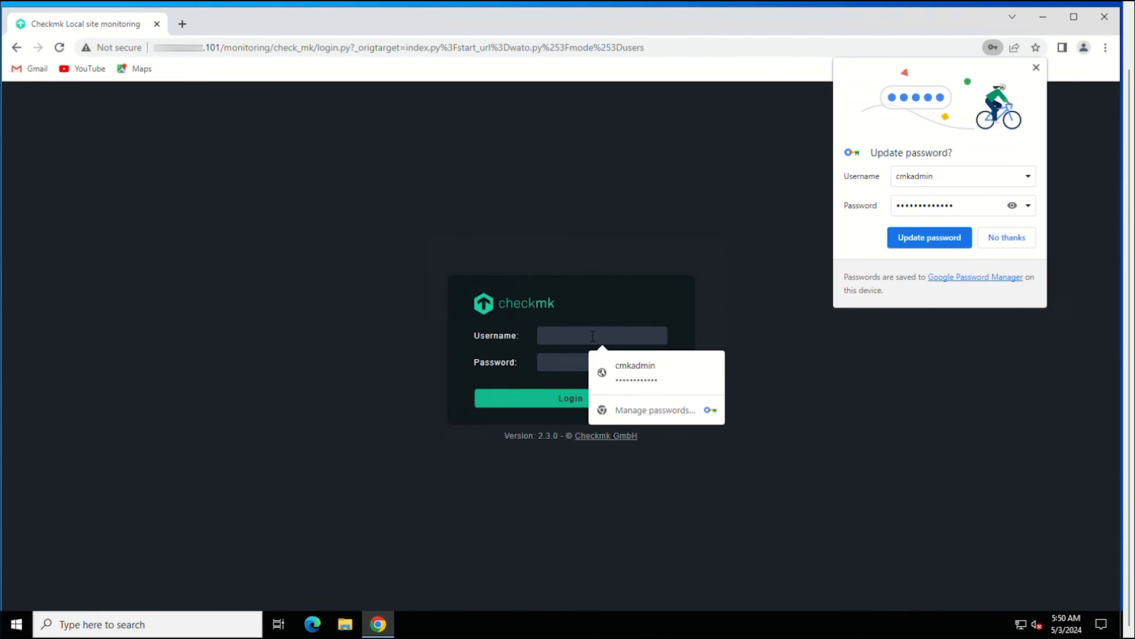